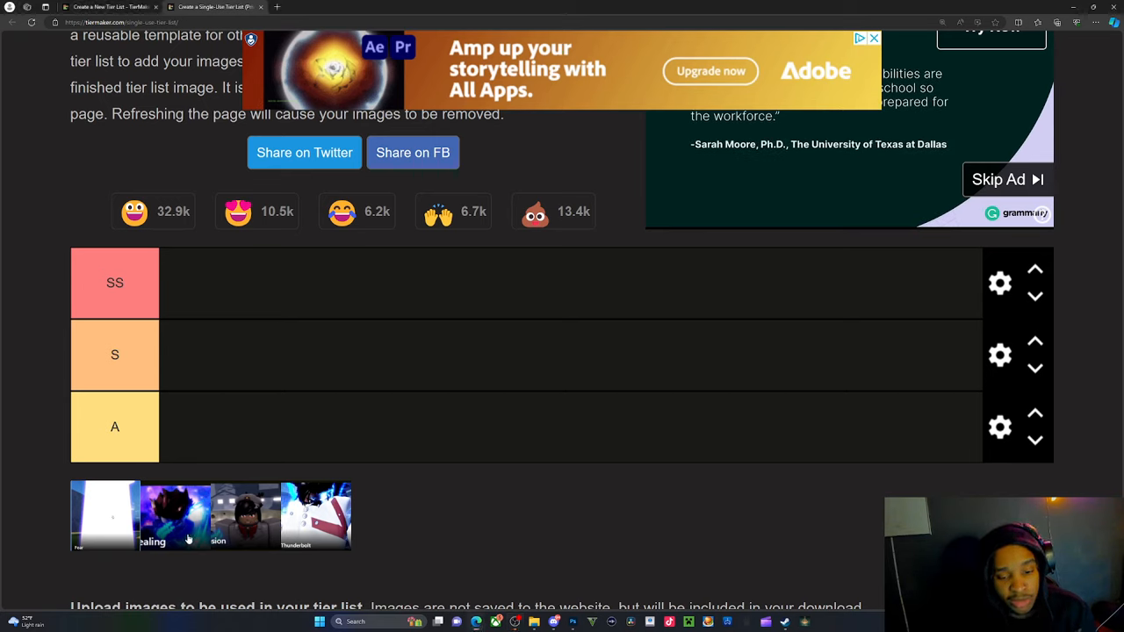
{"action": "mouse_move", "coordinate": [230, 532]}
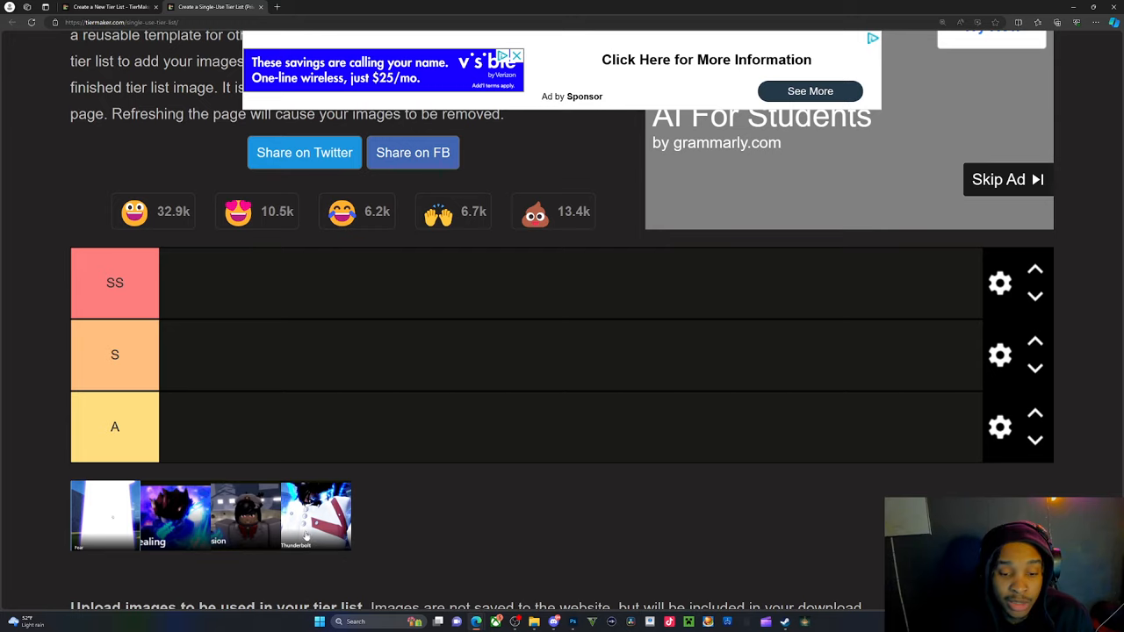
- Place the white image in SS, the purple one in S, and the dark figure and red-and-white images in A
{"action": "left_click_drag", "start_coordinate": [246, 516], "coordinate": [195, 428]}
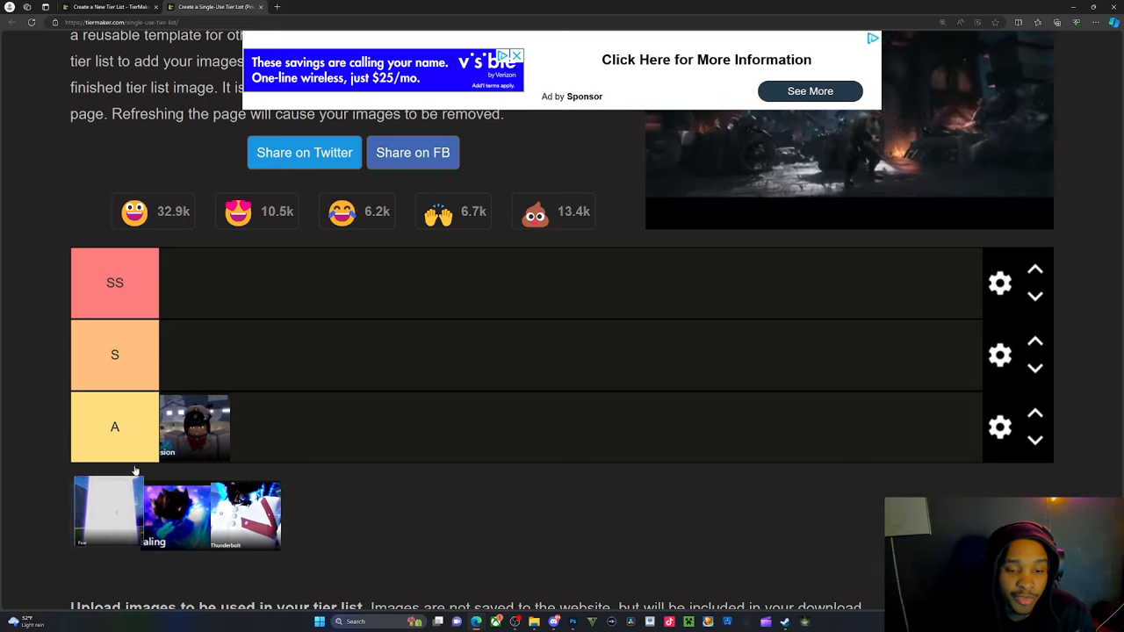
{"action": "left_click_drag", "start_coordinate": [109, 511], "coordinate": [194, 283]}
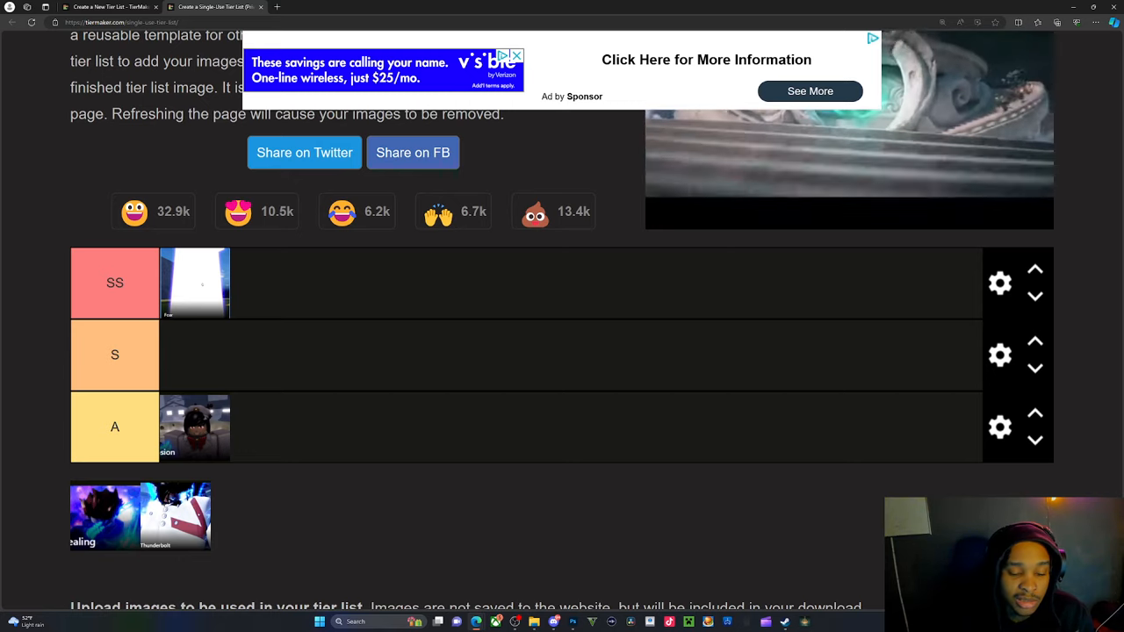
{"action": "left_click_drag", "start_coordinate": [105, 516], "coordinate": [195, 355]}
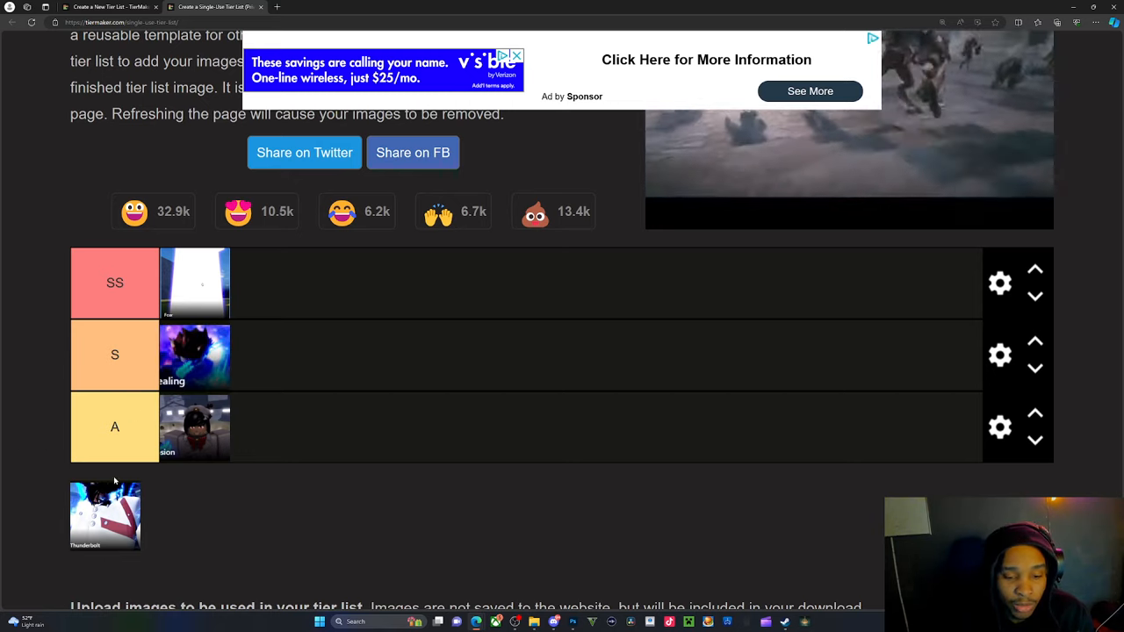
{"action": "left_click_drag", "start_coordinate": [105, 517], "coordinate": [265, 355]}
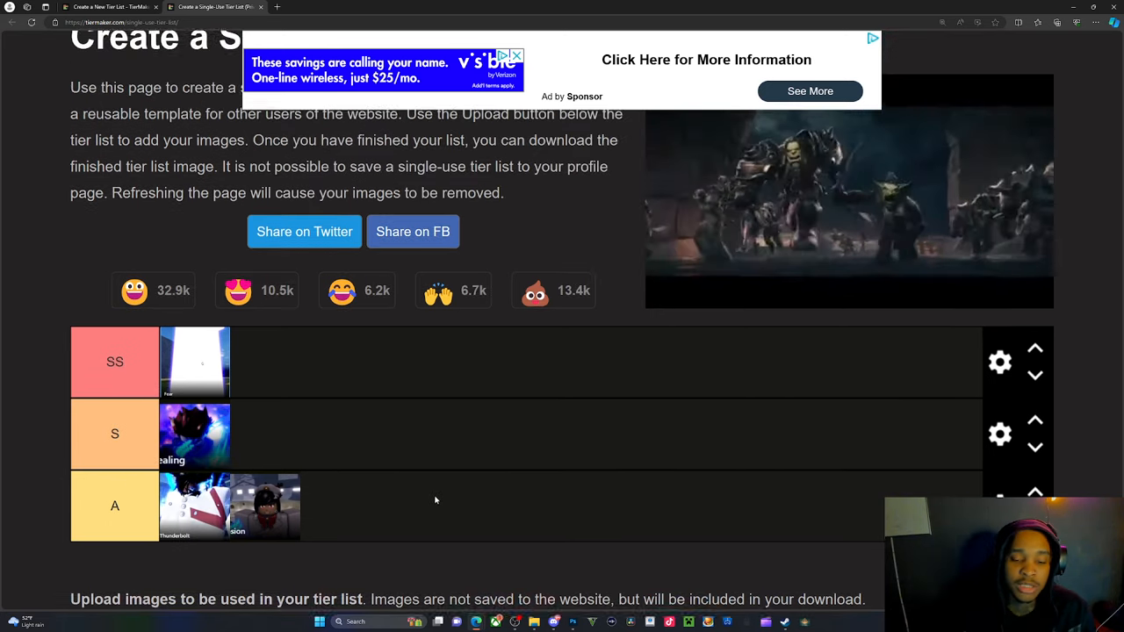
{"action": "scroll", "scroll_direction": "down", "scroll_amount": 3}
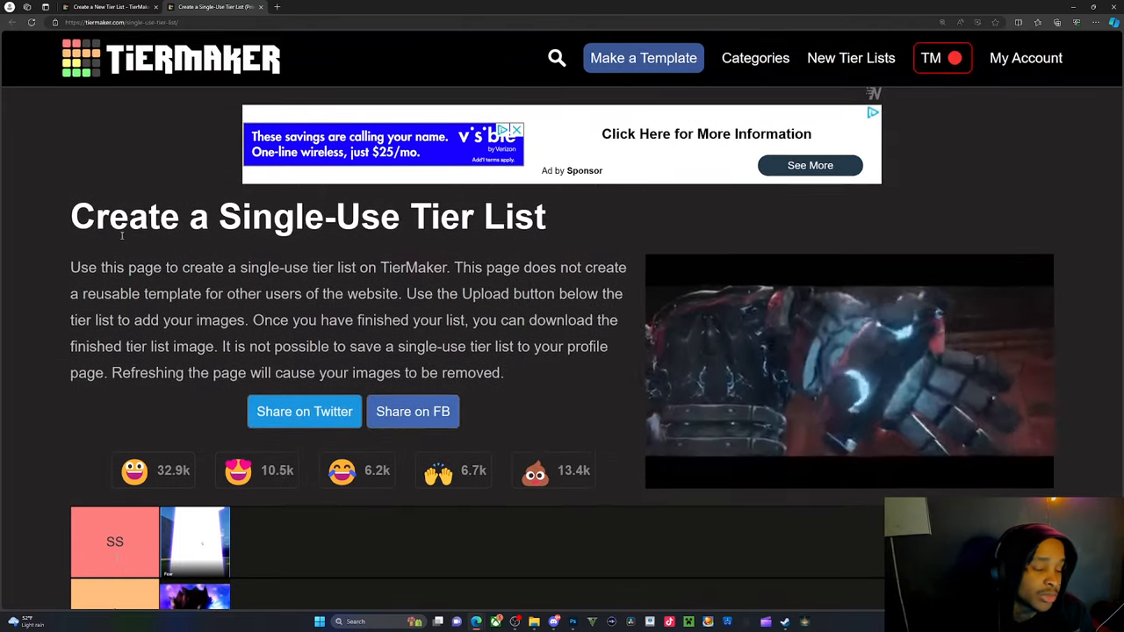
{"action": "scroll", "scroll_direction": "down", "scroll_amount": 3}
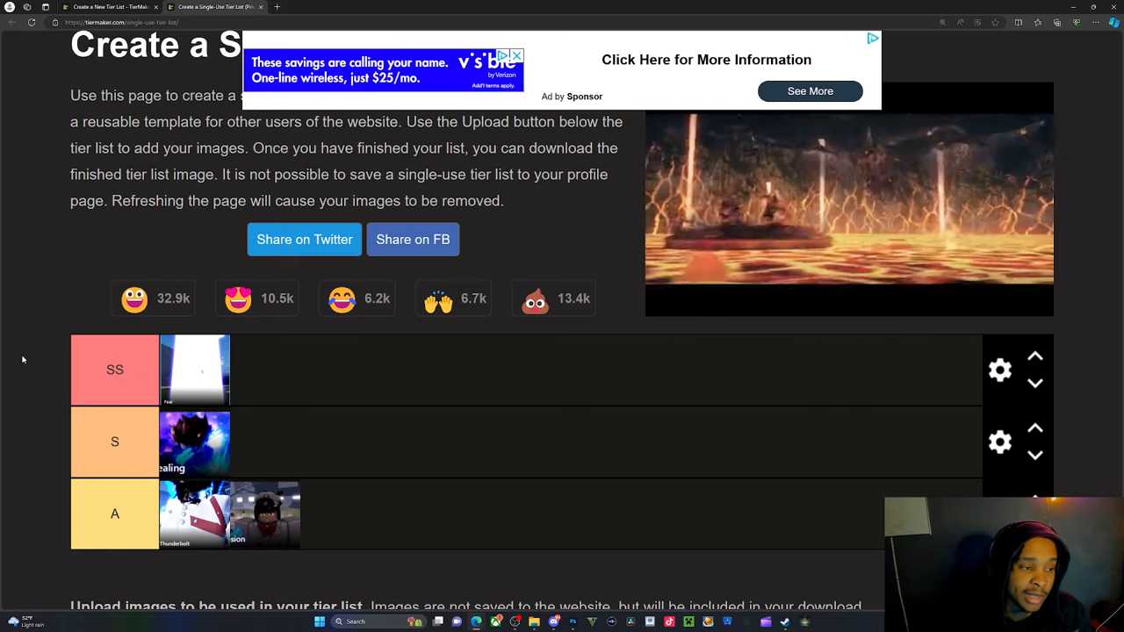
{"action": "scroll", "scroll_direction": "down", "scroll_amount": 3}
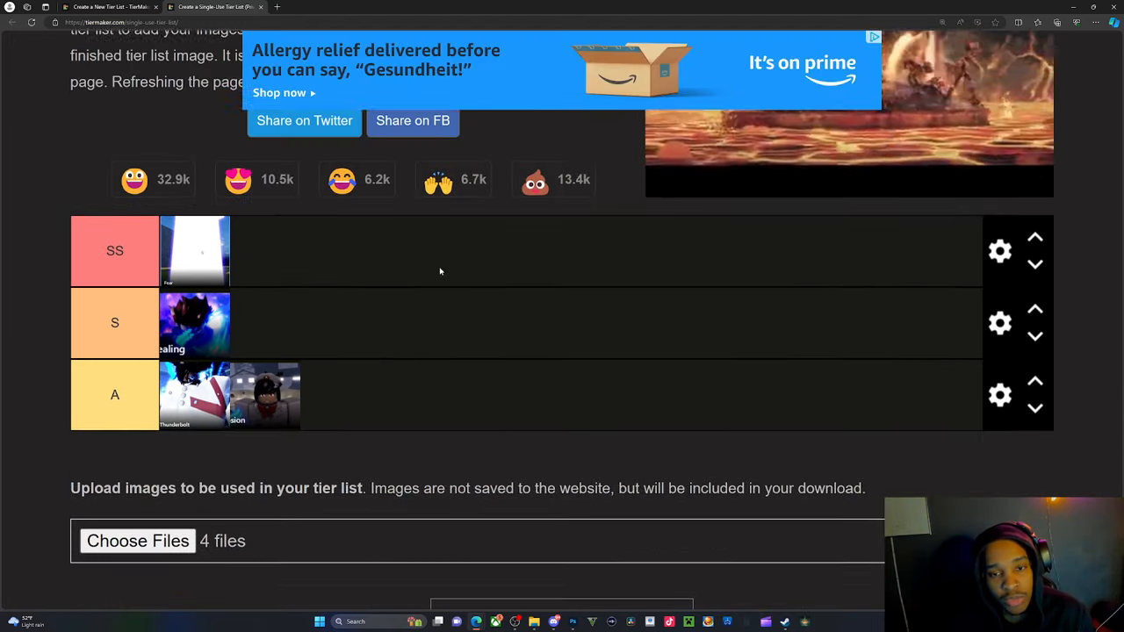
{"action": "scroll", "scroll_direction": "down", "scroll_amount": 3}
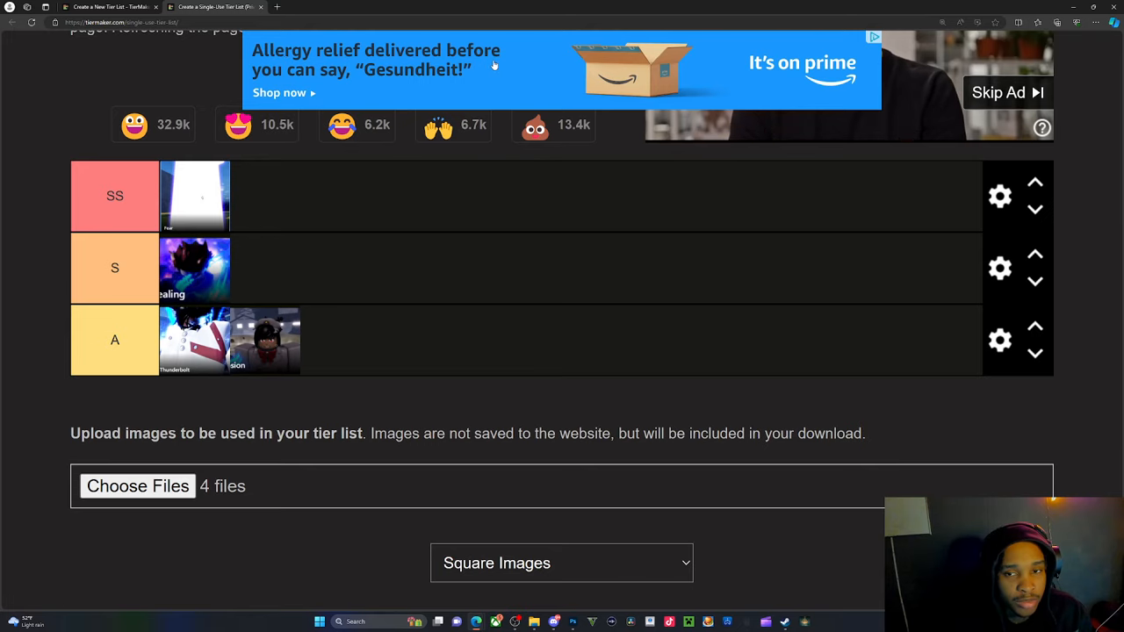
{"action": "scroll", "scroll_direction": "down", "scroll_amount": 3}
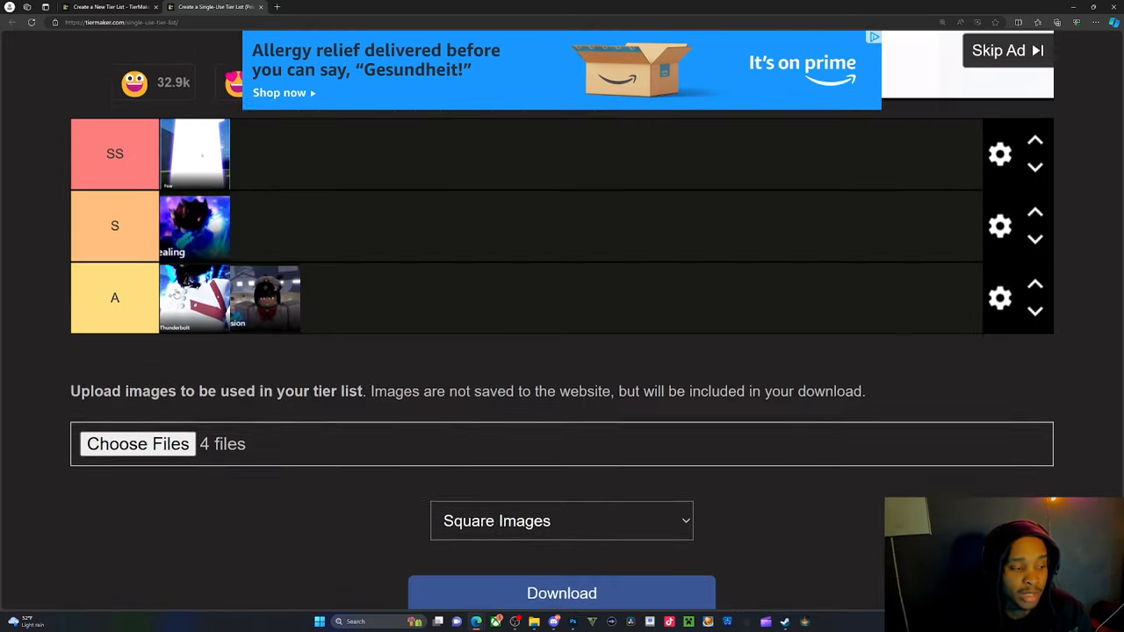
{"action": "scroll", "scroll_direction": "up", "scroll_amount": 3}
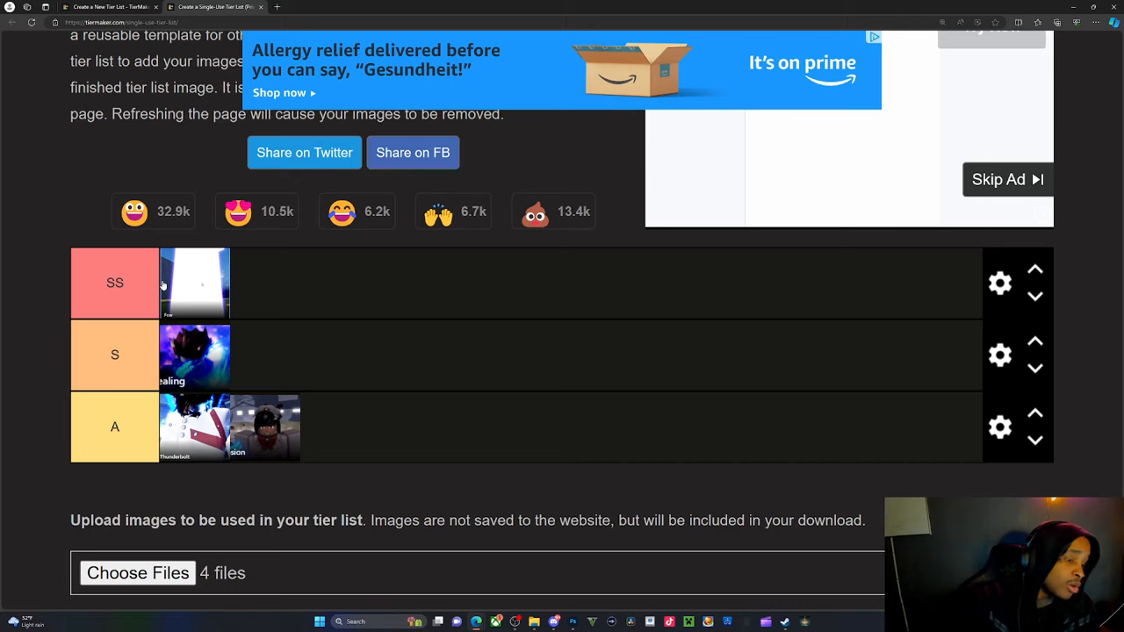